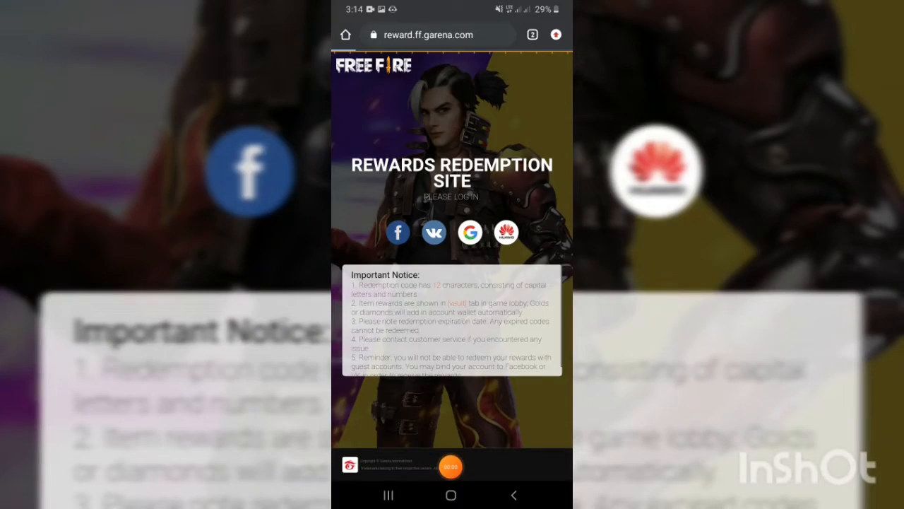
Sign in to the redemption site with a social login account.
left_click(398, 232)
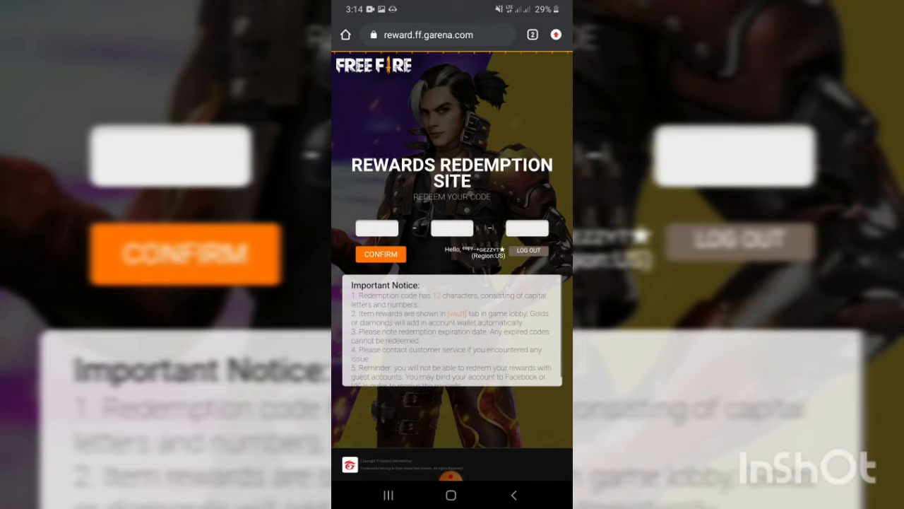
left_click(377, 228)
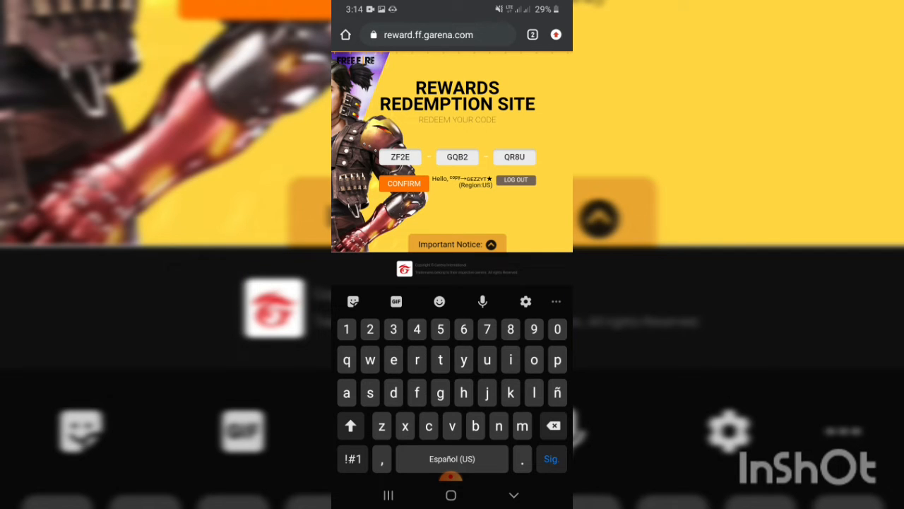
left_click(403, 183)
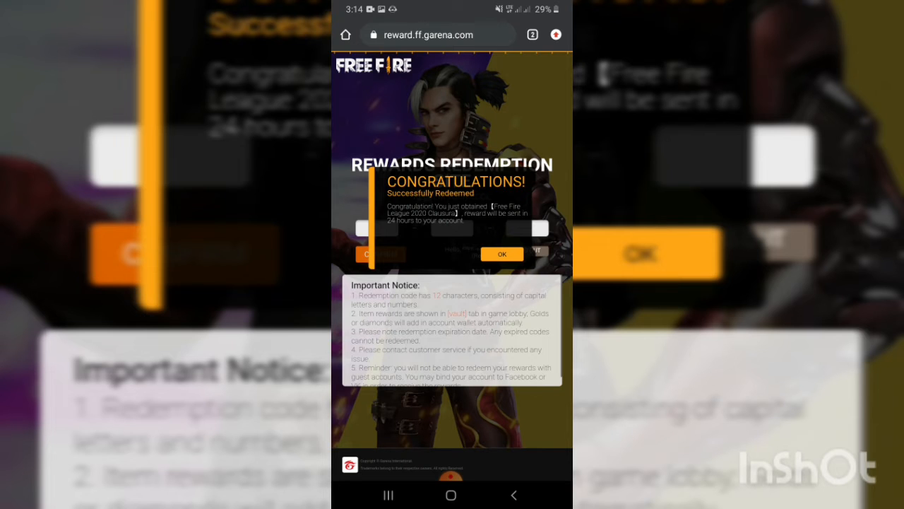
left_click(502, 253)
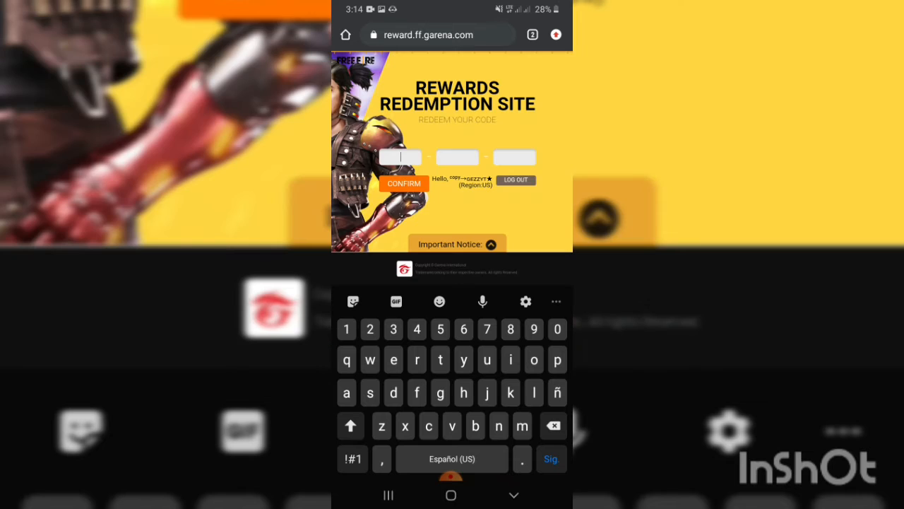
left_click(399, 158)
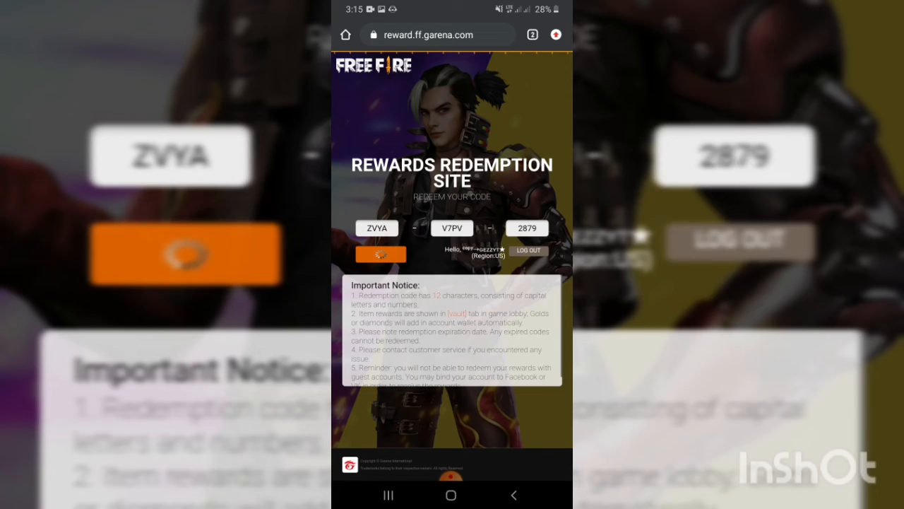
left_click(381, 253)
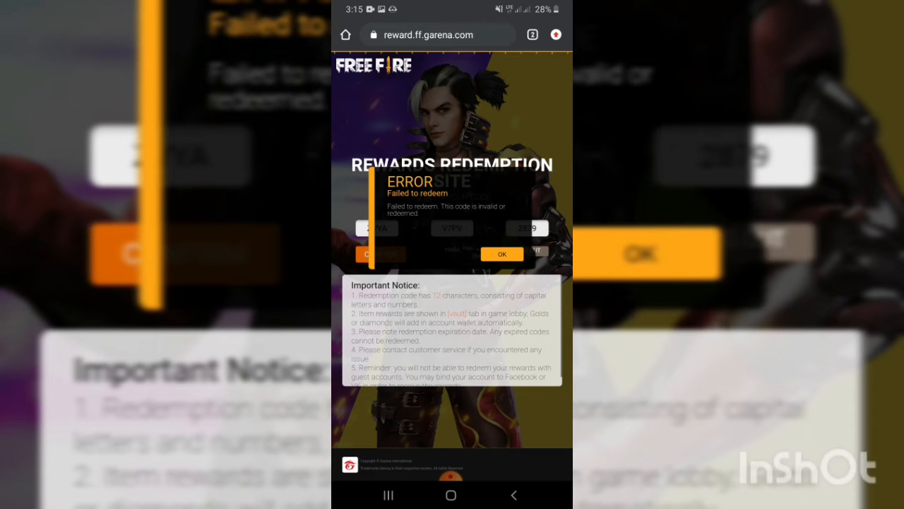
left_click(502, 254)
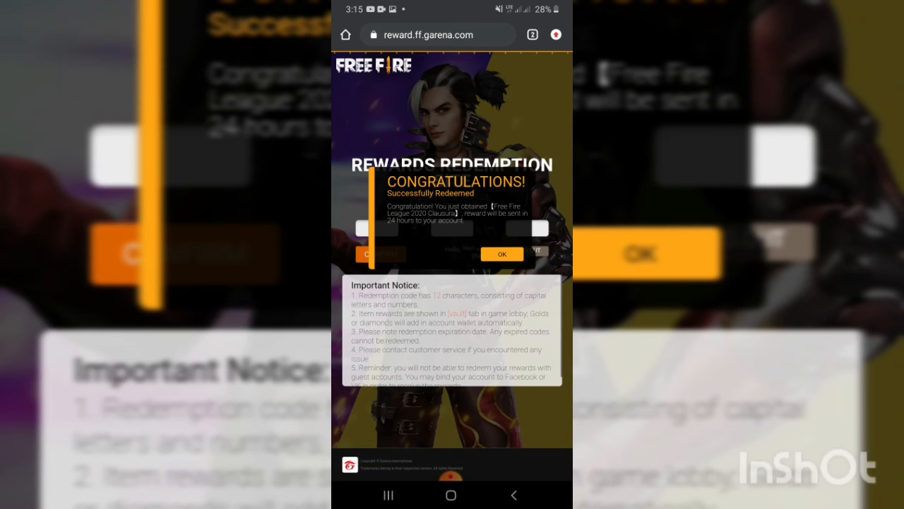
left_click(501, 254)
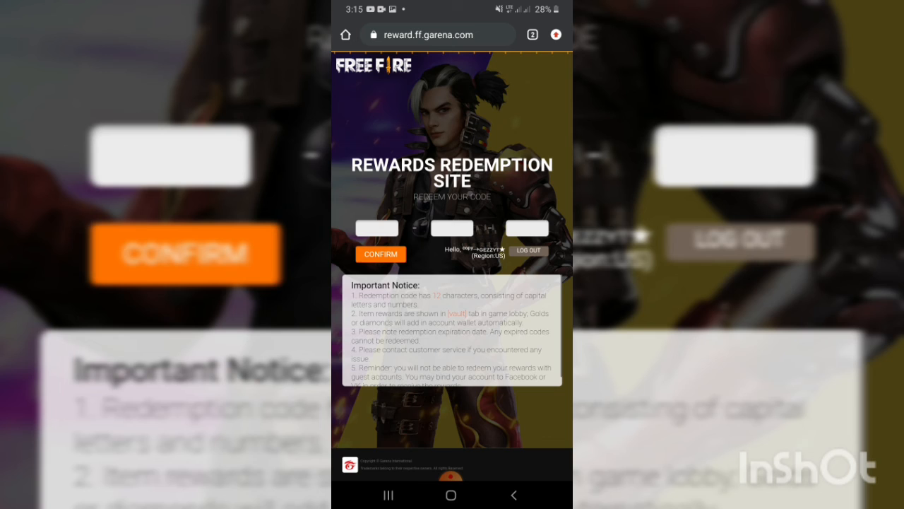